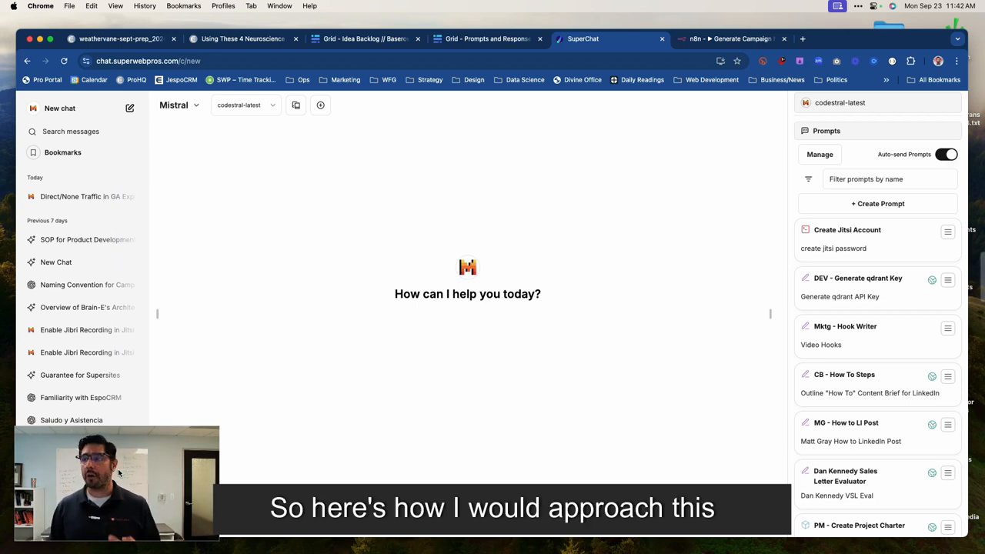
Scroll to the Mktg: Video Name Generator prompt and show its Preview and Edit options
scroll(down, 3)
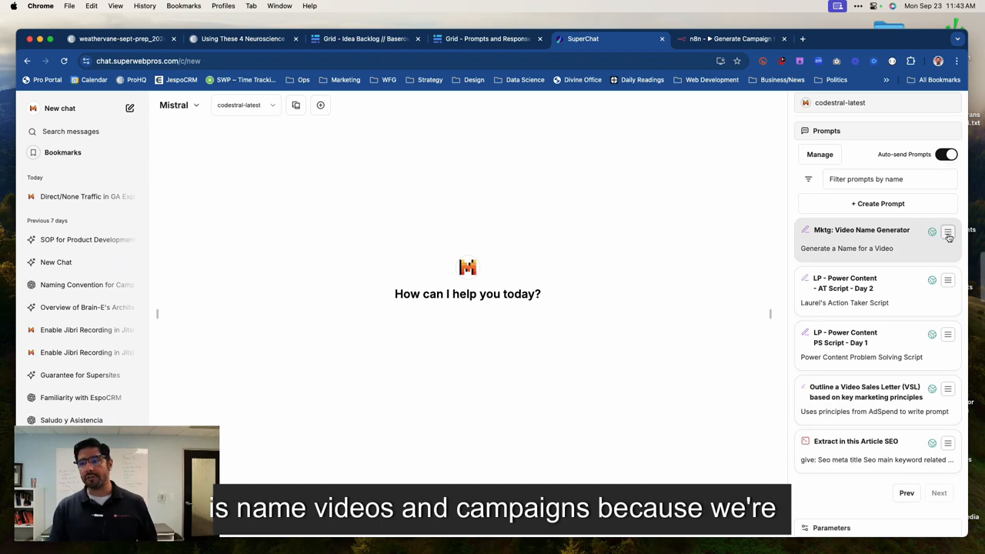
click(947, 232)
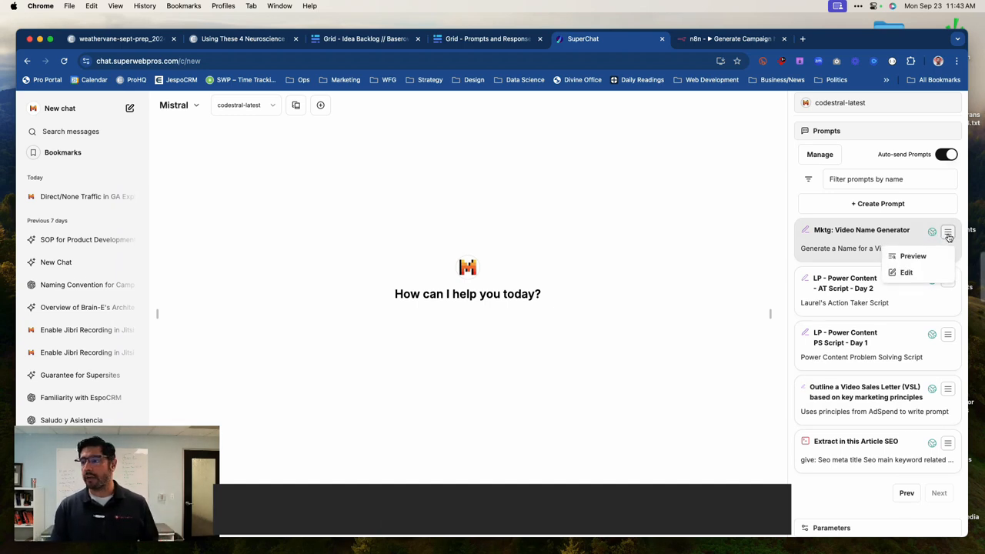
Open the Mktg: Video Name Generator prompt for editing and scroll through its instructions
click(906, 271)
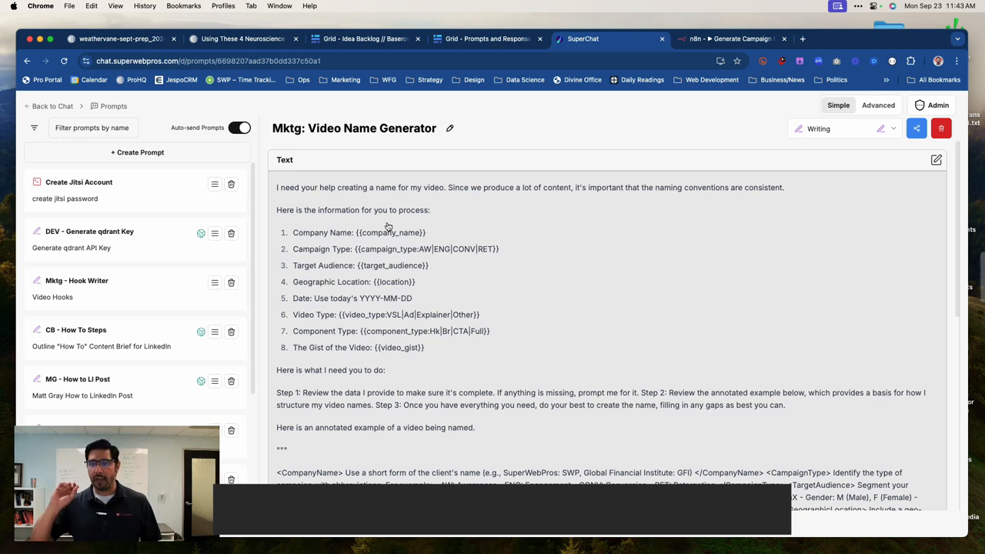
mouse_move(328, 250)
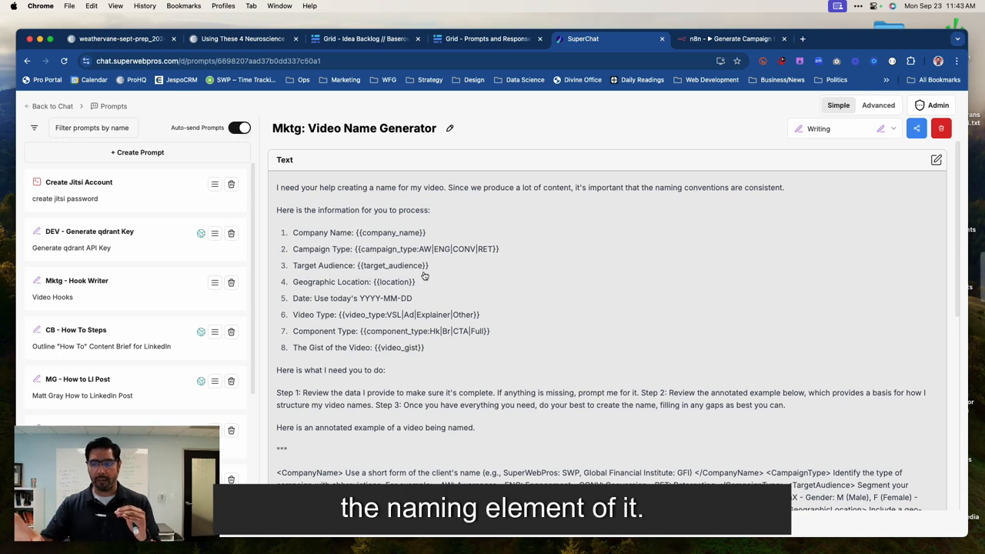
scroll(down, 3)
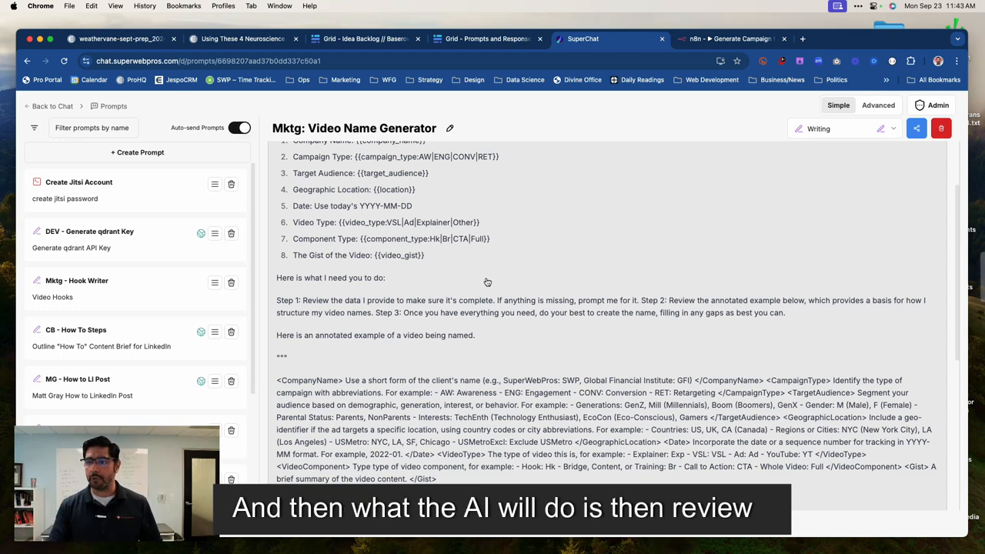
scroll(down, 3)
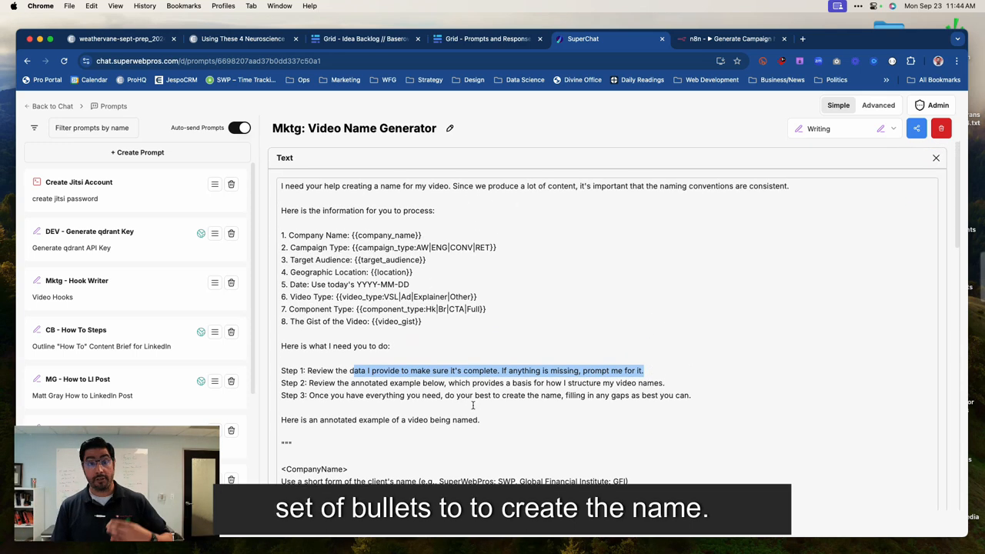
Scroll through the prompt's naming rules and examples before returning to a new chat
scroll(down, 3)
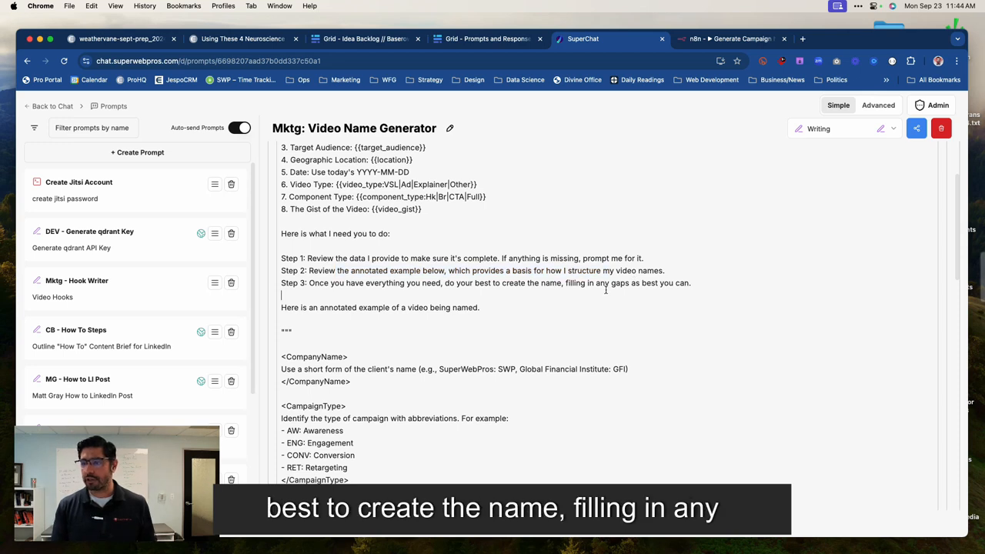
scroll(down, 3)
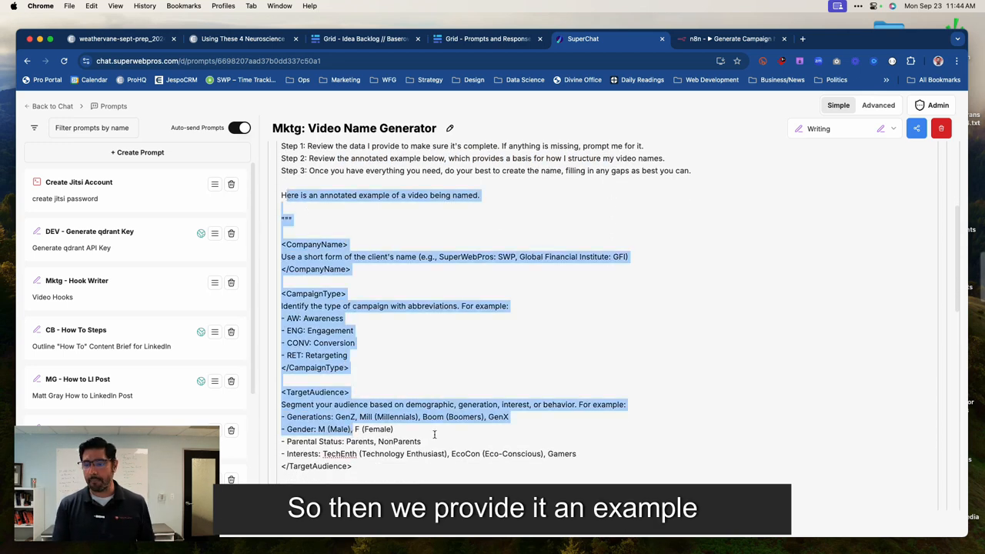
scroll(down, 3)
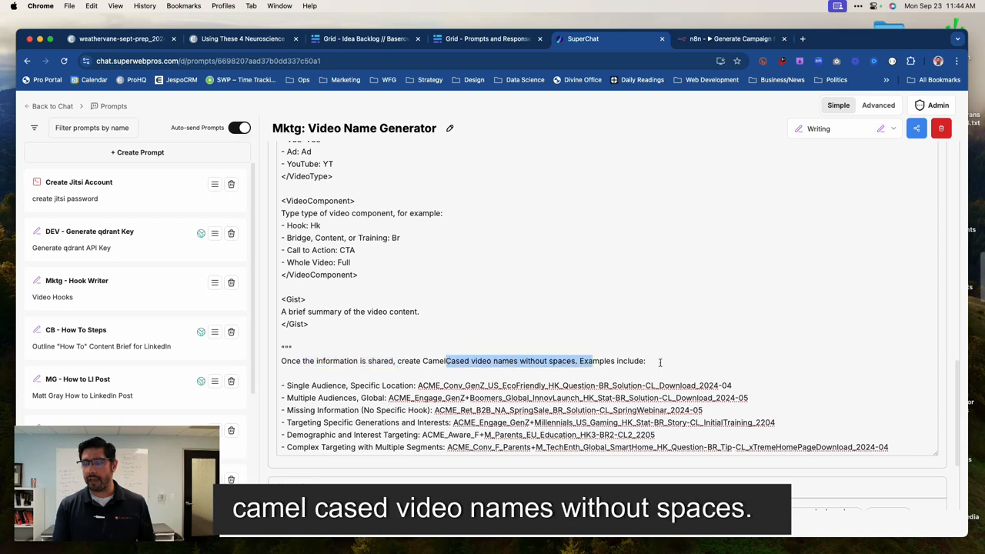
scroll(down, 3)
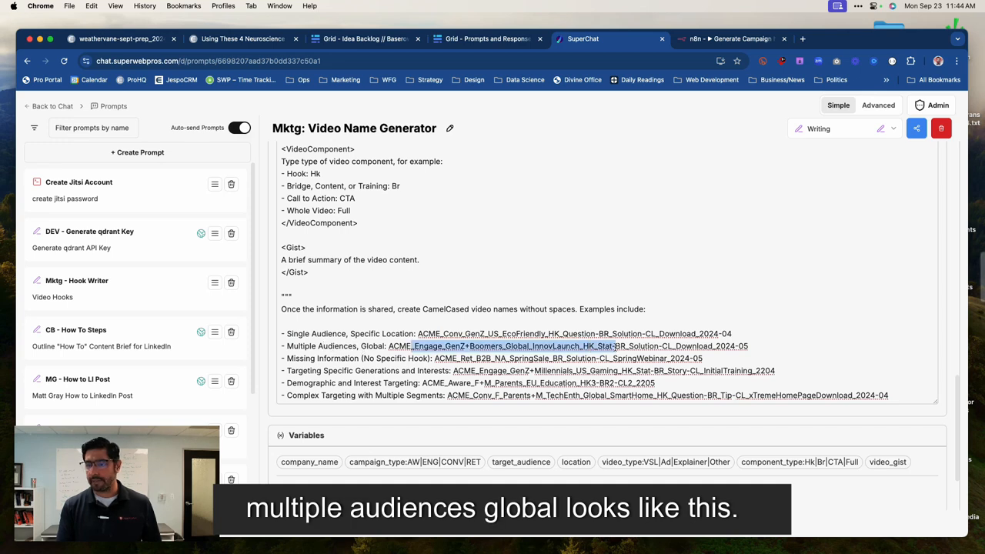
scroll(up, 3)
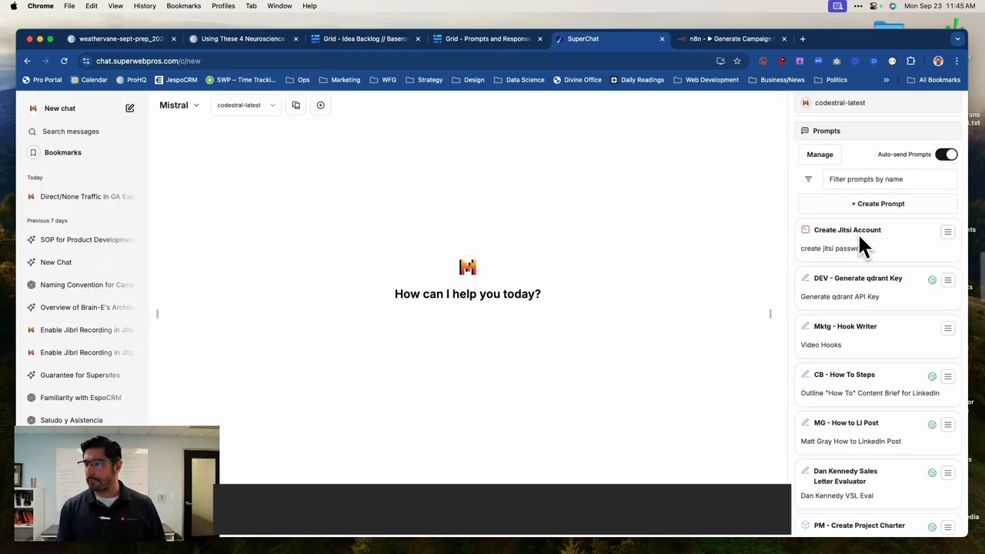
Set the chat's provider to OpenAI and its model to gpt-4o-mini
click(175, 105)
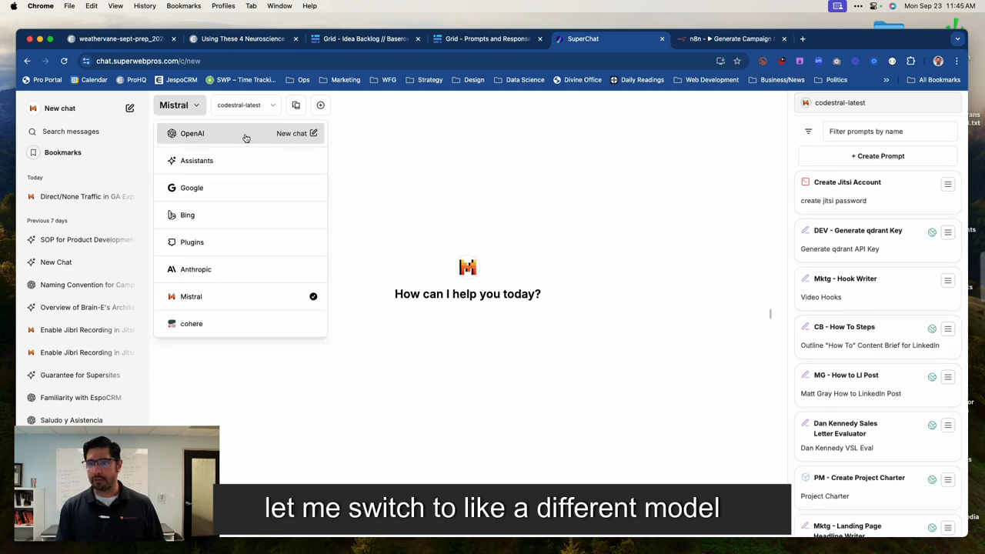
click(192, 134)
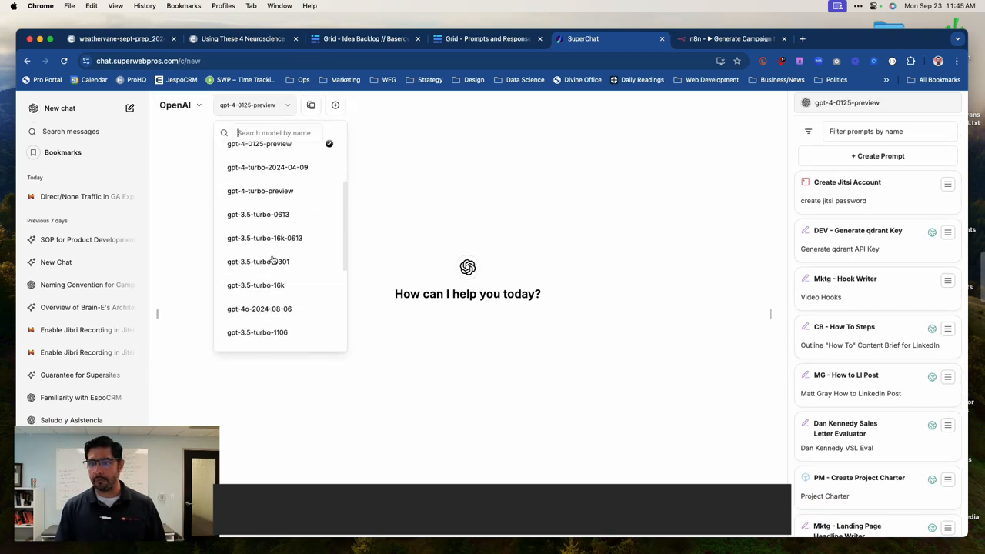
click(246, 196)
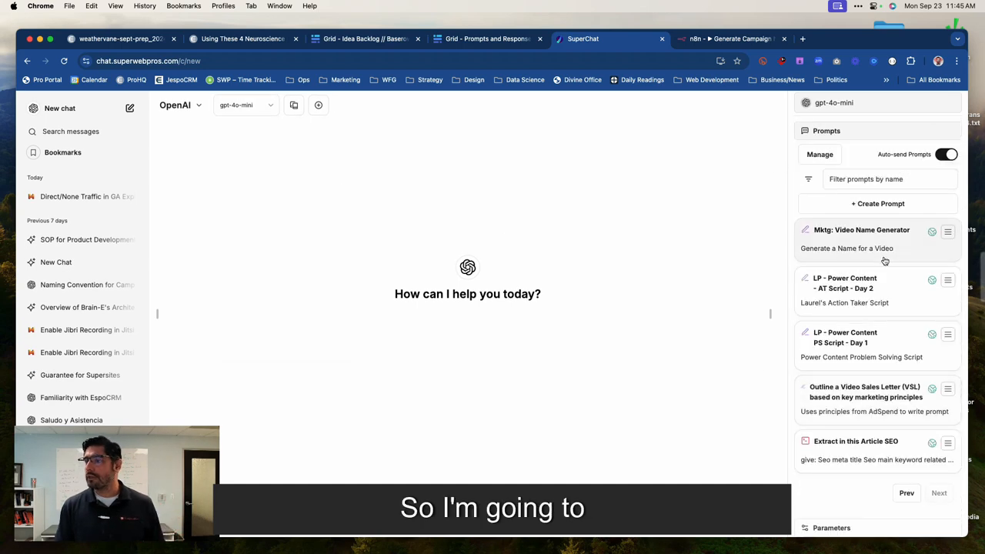
Start the Video Name Generator prompt with brand swp and campaign type AW
click(861, 229)
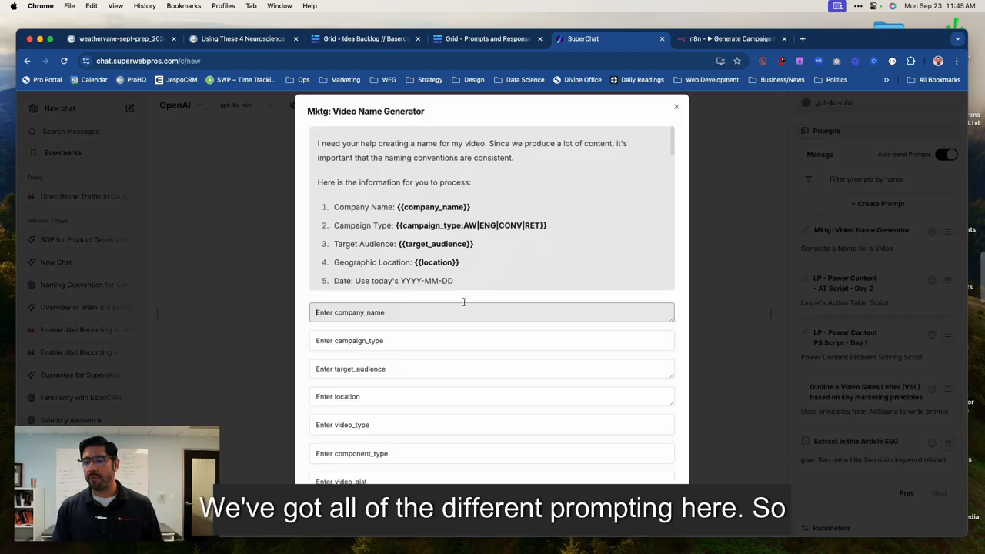
text(swp)
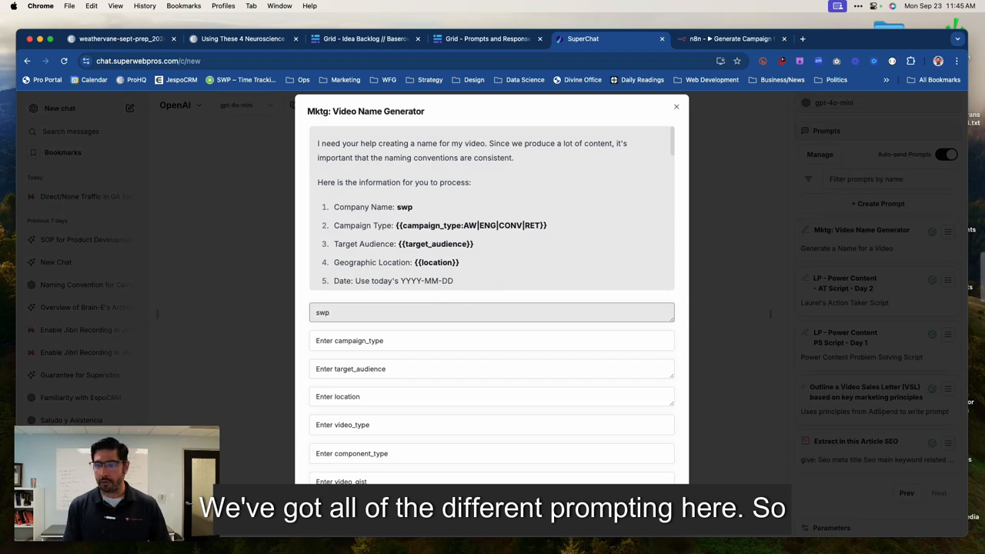
click(491, 340)
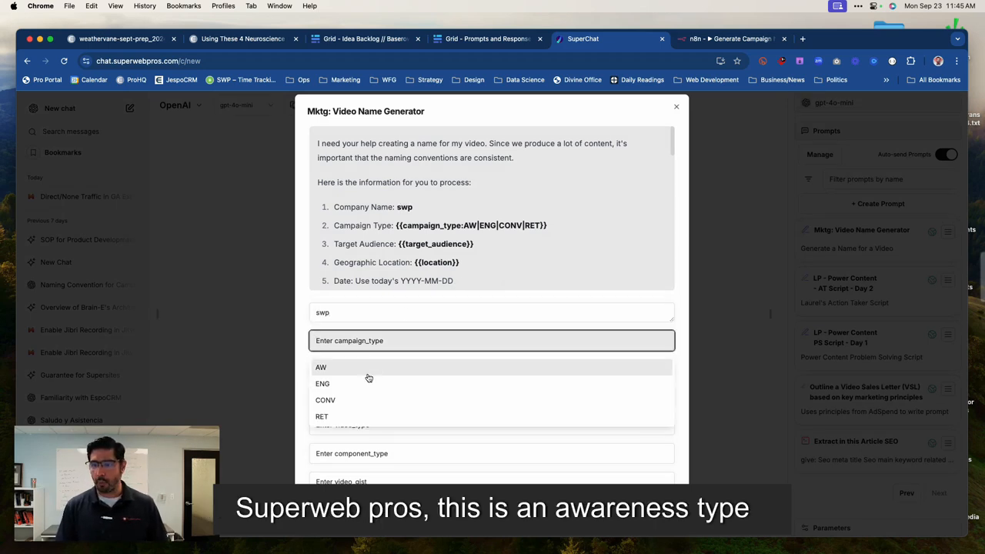
click(321, 367)
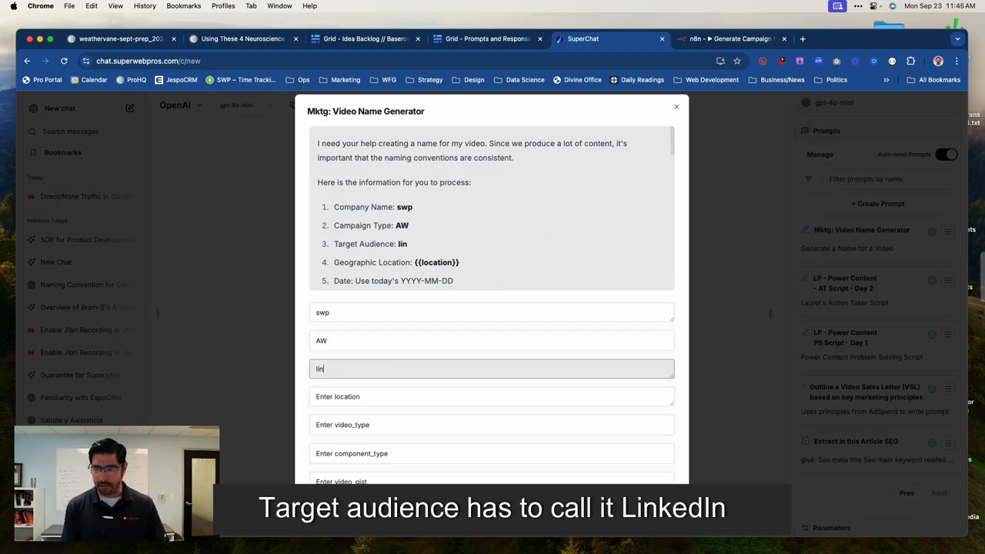
Enter linkedin as the platform and the gist 'teaching how to make a name'
text(kedin)
click(492, 396)
text(michigan)
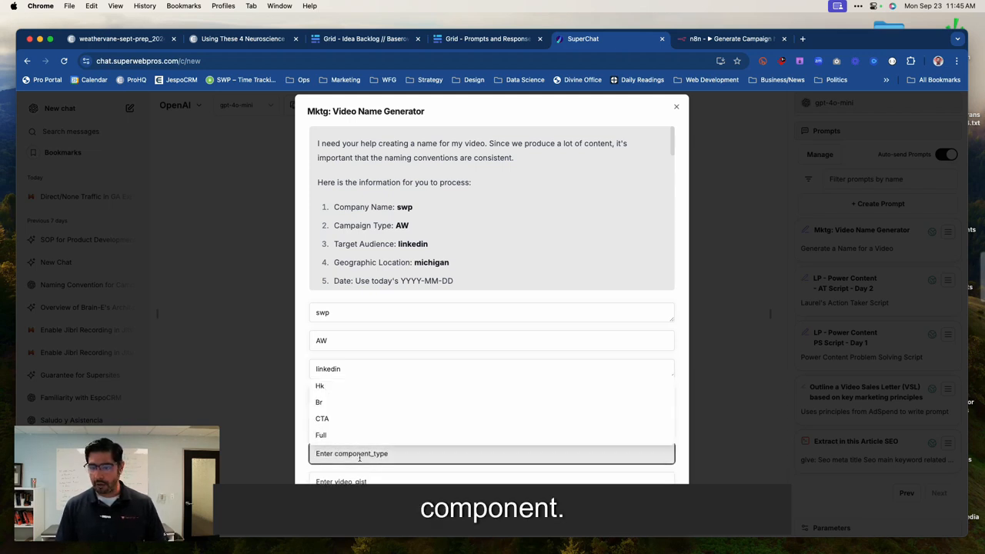
click(330, 425)
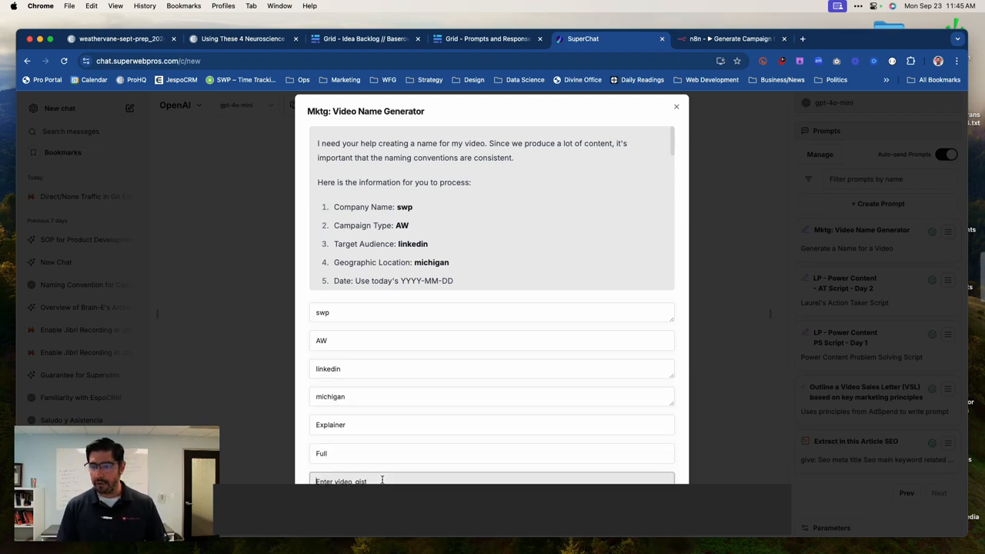
text(teaching how)
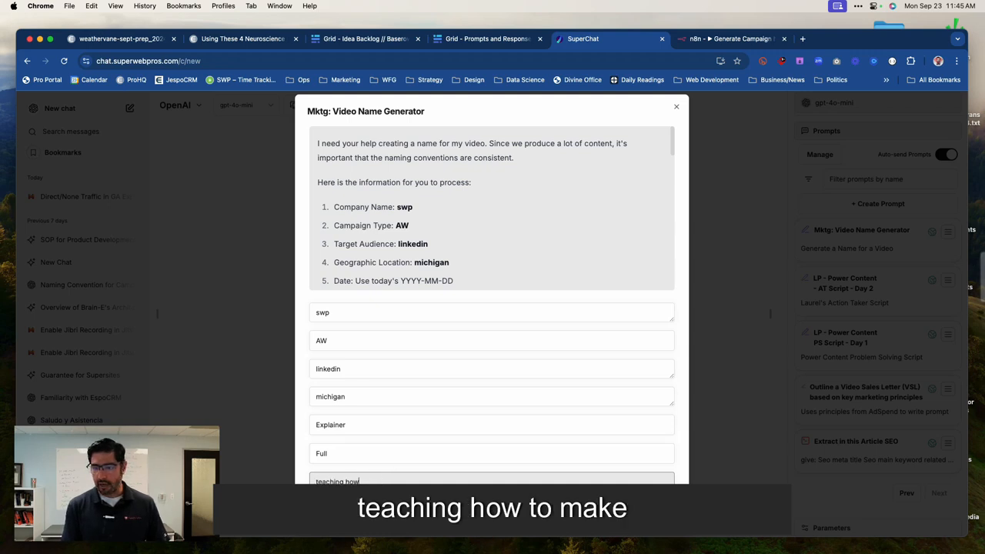
text(to make a name)
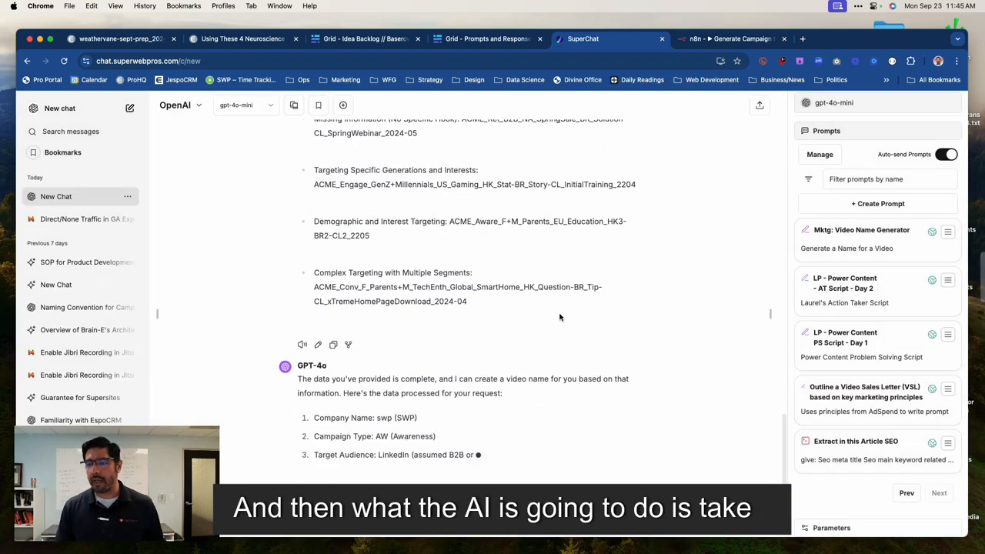
View the returned name SWP_AW_LinkedIn_MI_AI_NamingExp_Full_2023-10, then switch to the n8n tab
scroll(down, 3)
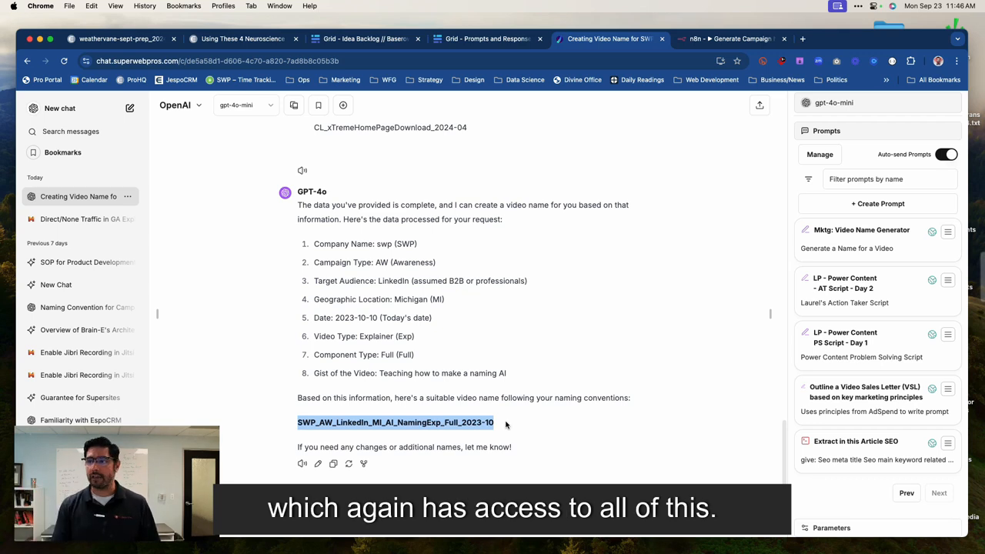
click(727, 38)
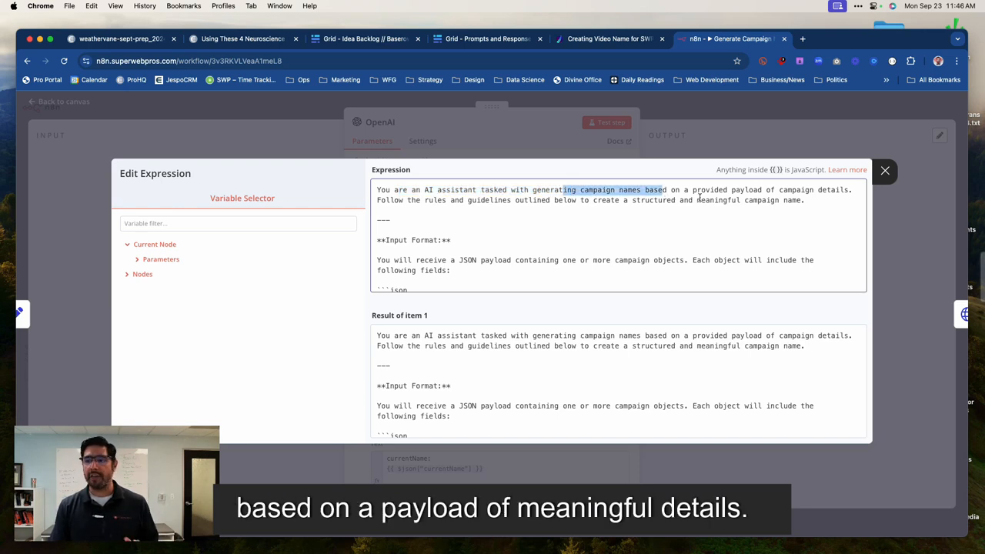
Read the OpenAI node's campaign-naming prompt down to its example output, then close the editor
scroll(down, 3)
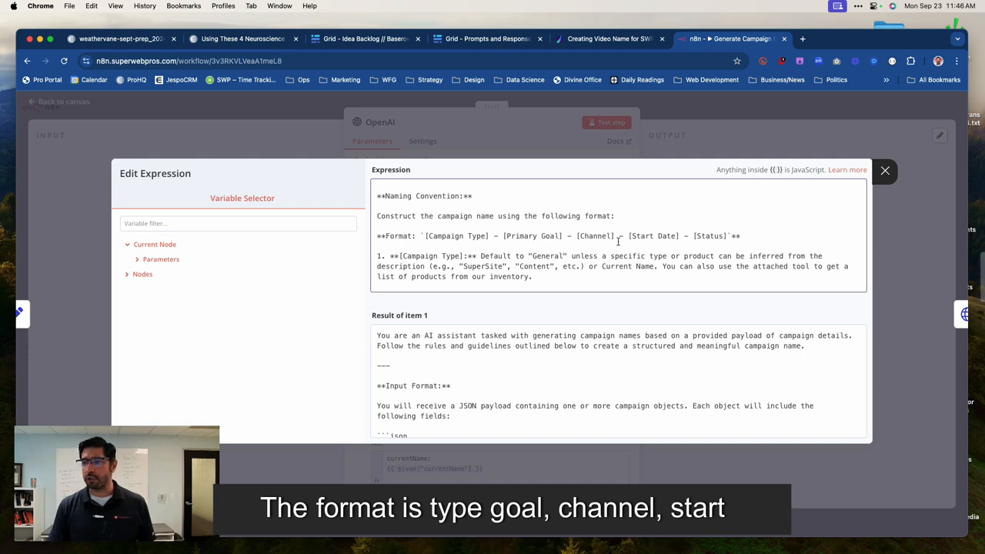
scroll(down, 3)
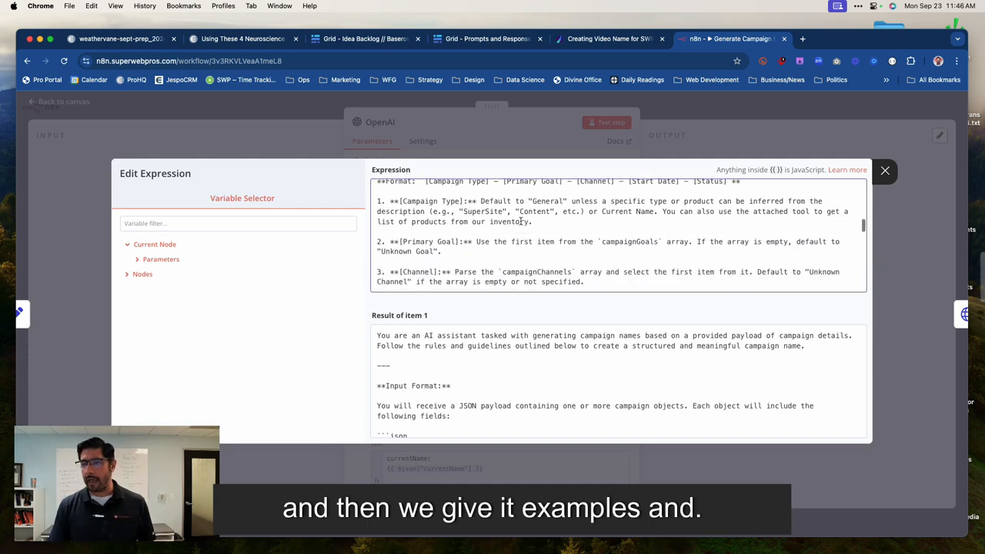
scroll(down, 3)
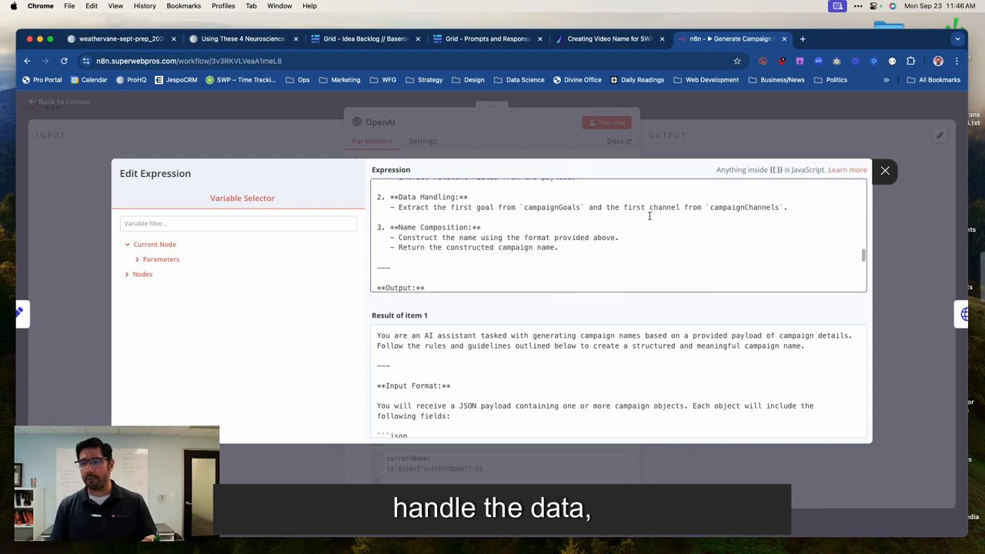
scroll(down, 3)
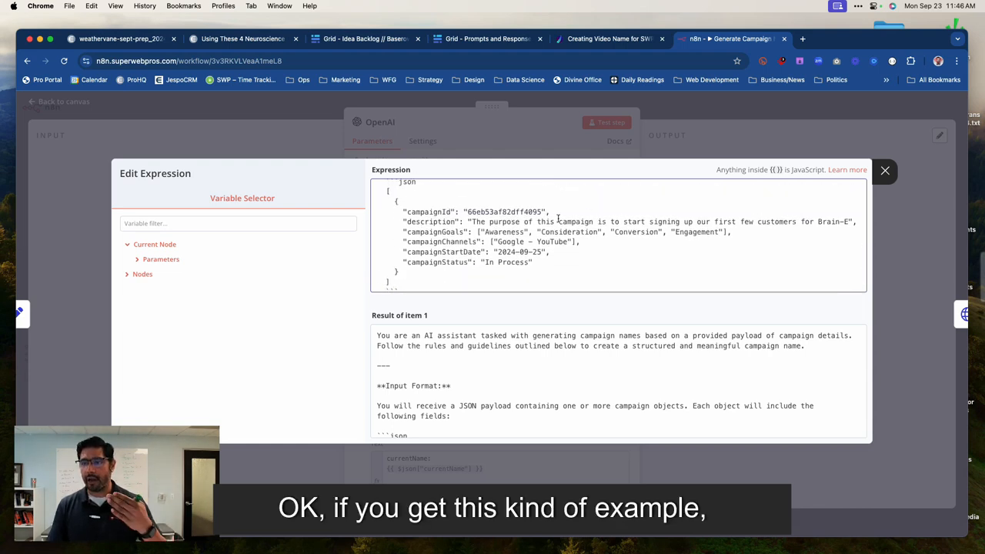
scroll(down, 3)
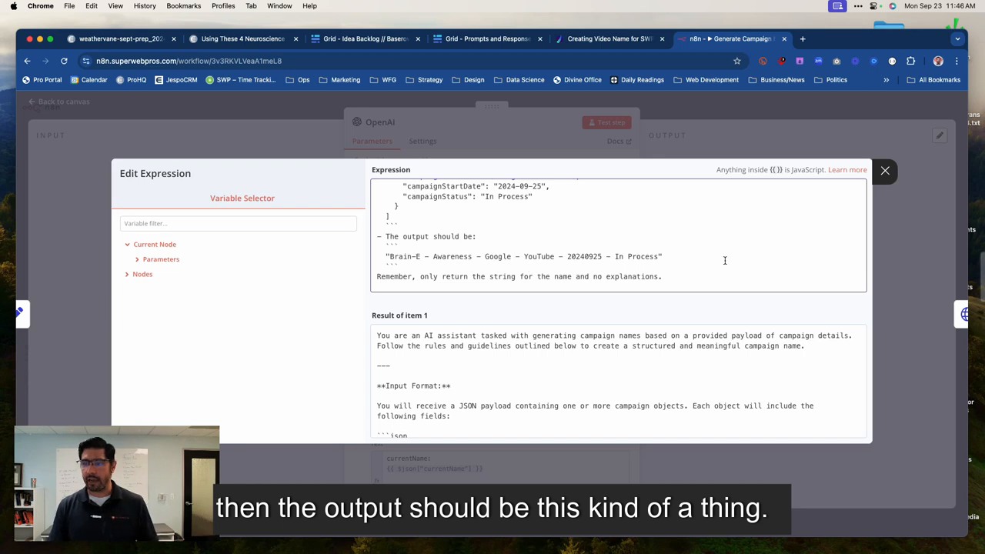
click(885, 170)
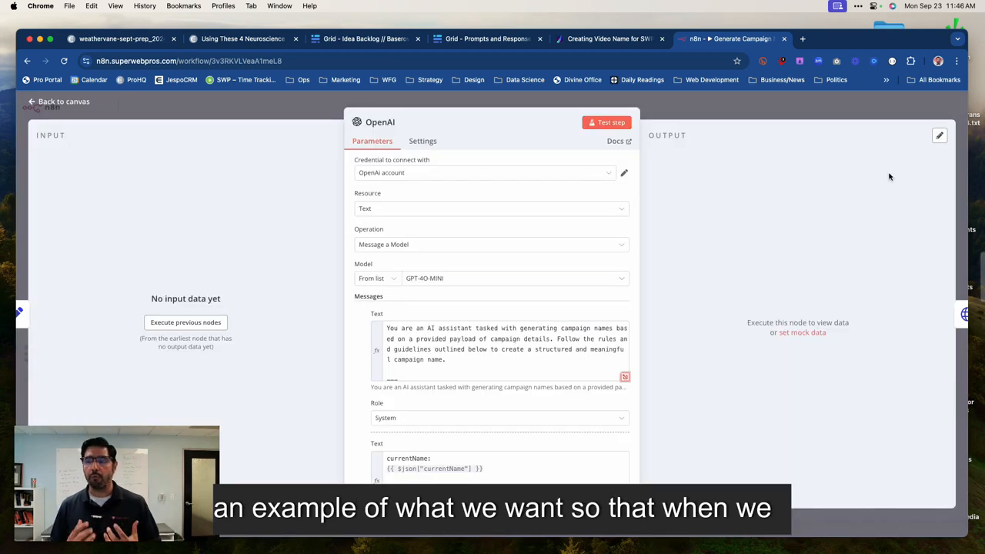
Check the AI-named SuperSite Awareness Google - PPC campaign plan, then return to the n8n workflow
click(59, 101)
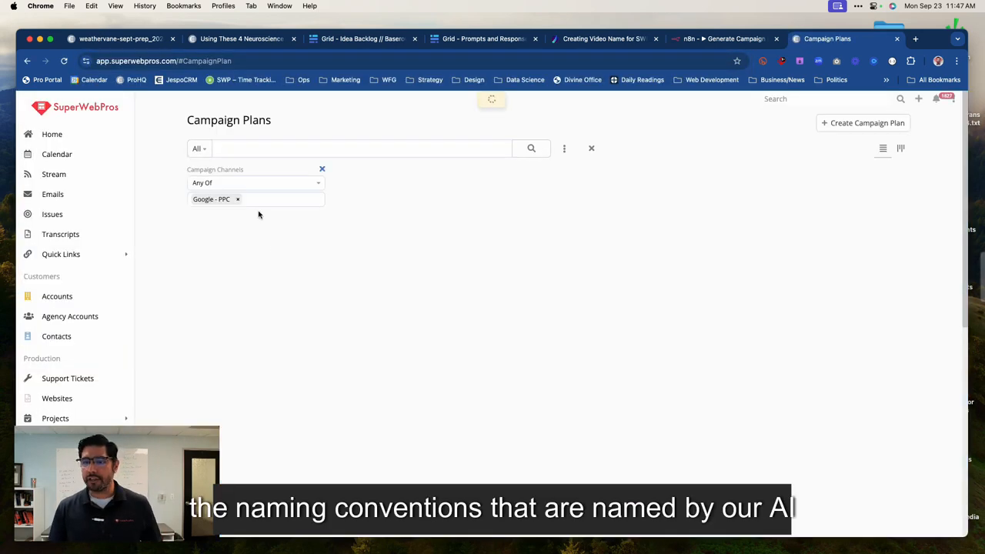
click(531, 148)
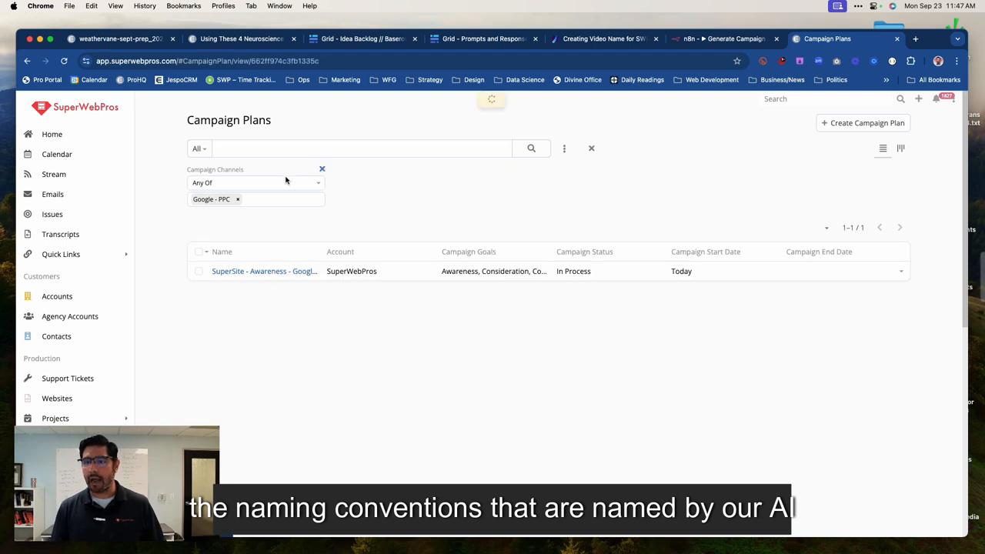
click(264, 270)
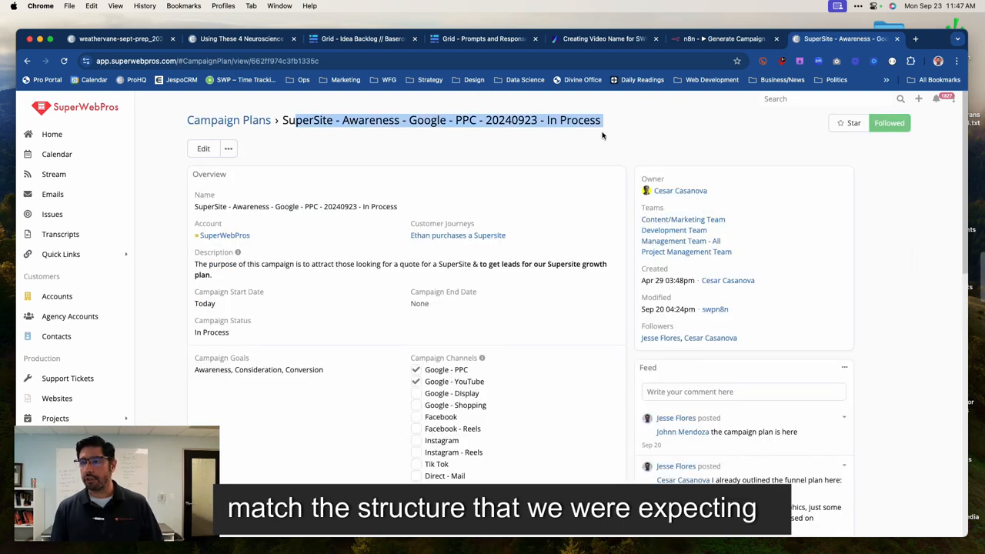
click(723, 38)
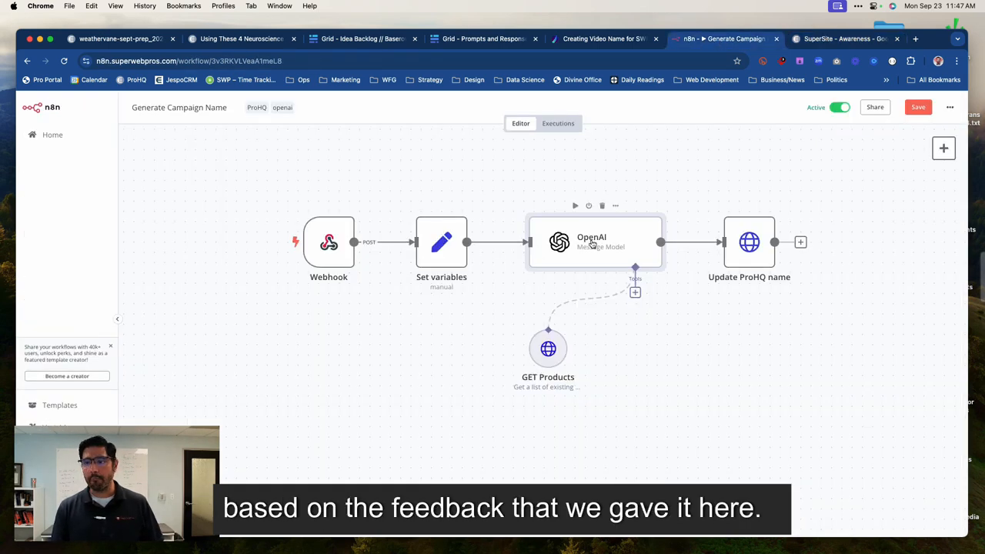
Reopen the OpenAI node's settings, then switch to the SuperWebPros tab
double_click(591, 242)
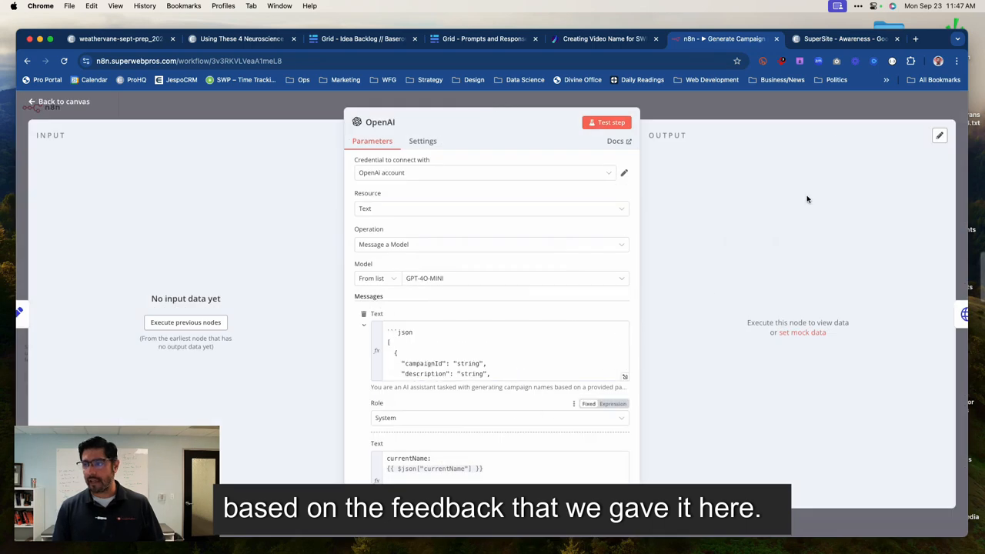
click(842, 38)
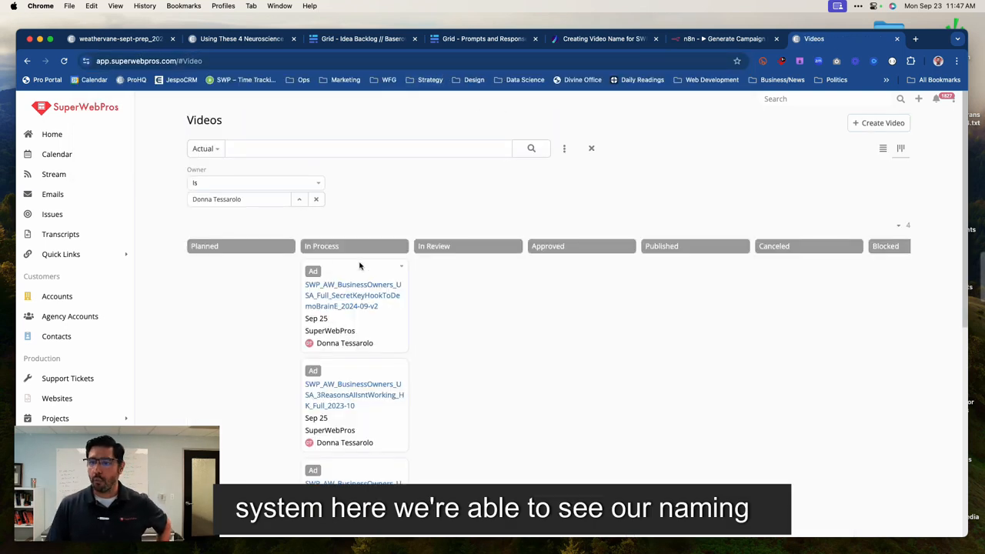
Scroll down the Videos board's In Process column to see more SWP_AW-named ads
scroll(down, 3)
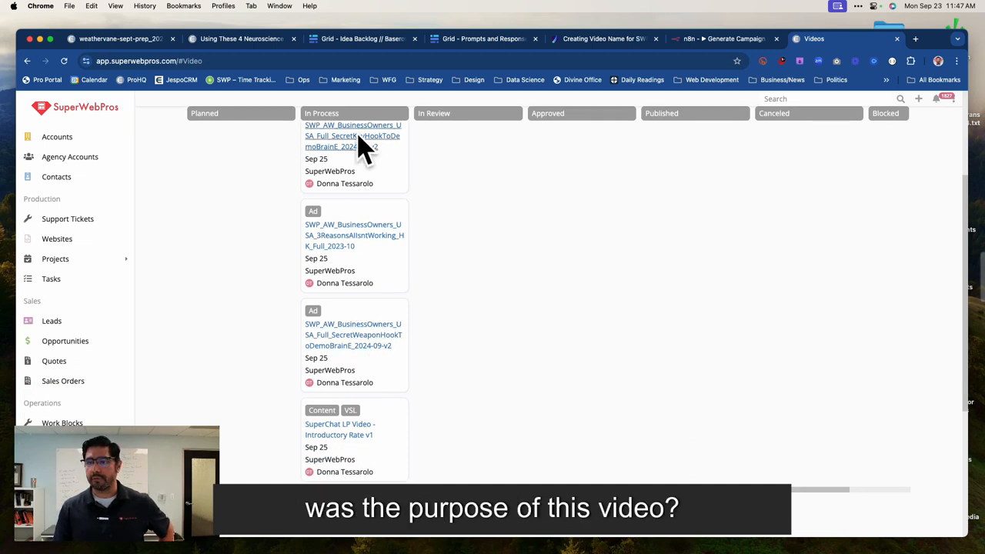
mouse_move(408, 150)
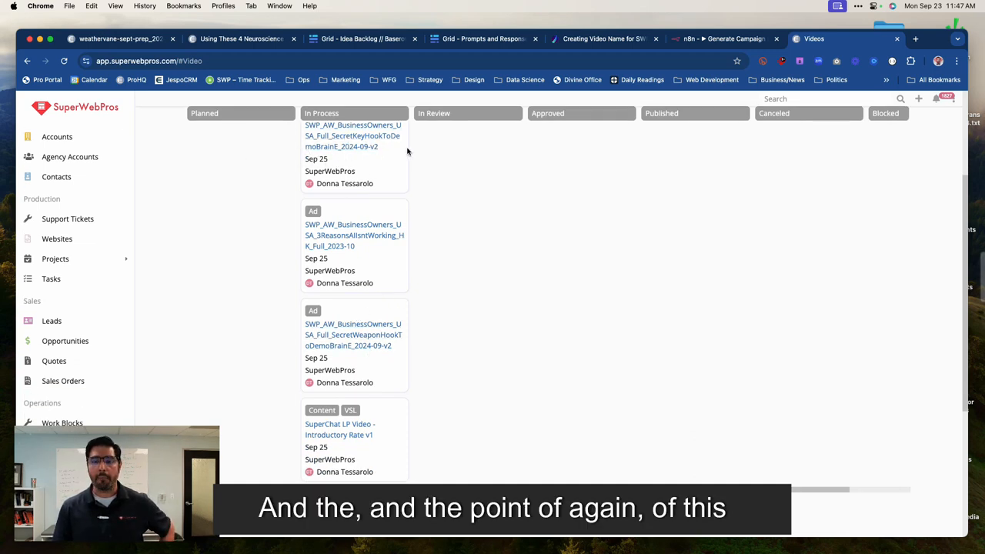
mouse_move(455, 196)
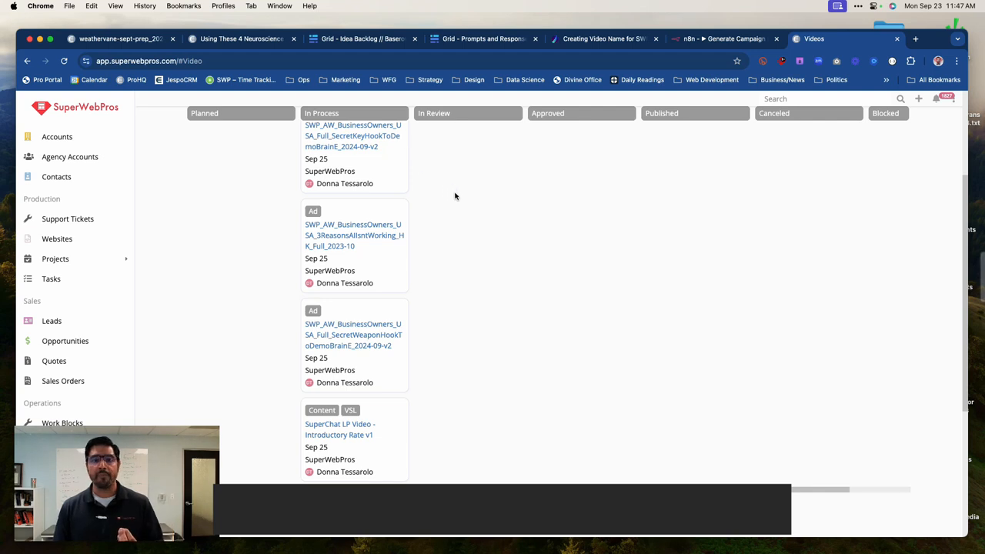